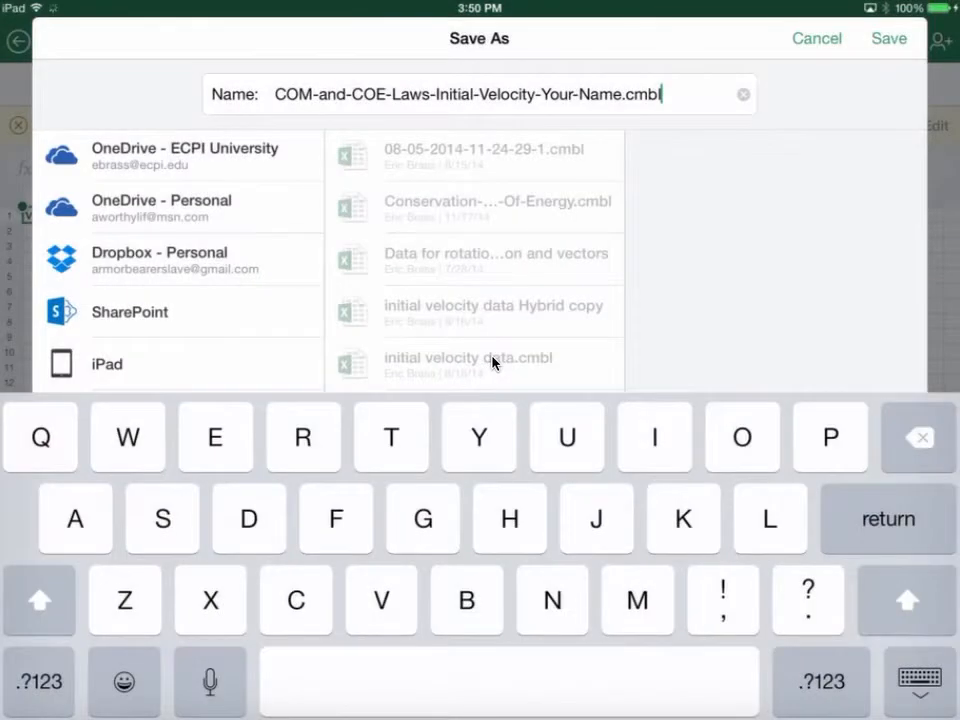
Save the workbook into Dropbox's InitialVelocity folder as COM-and-COE-Laws-Initial-Velocity-Your-Name.
click(160, 260)
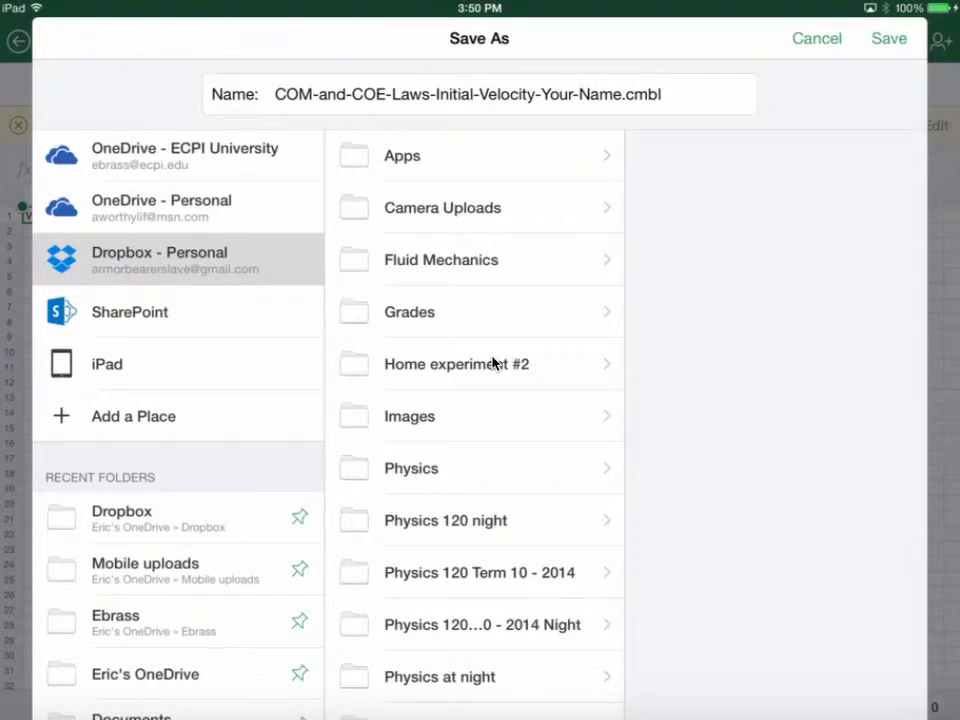
click(436, 596)
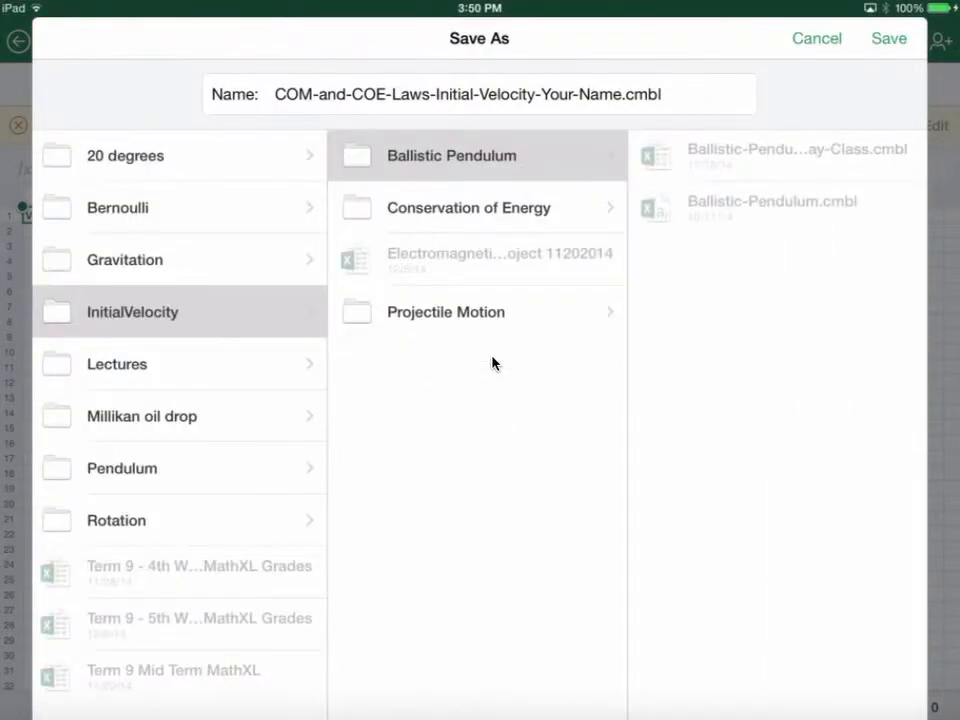
click(888, 38)
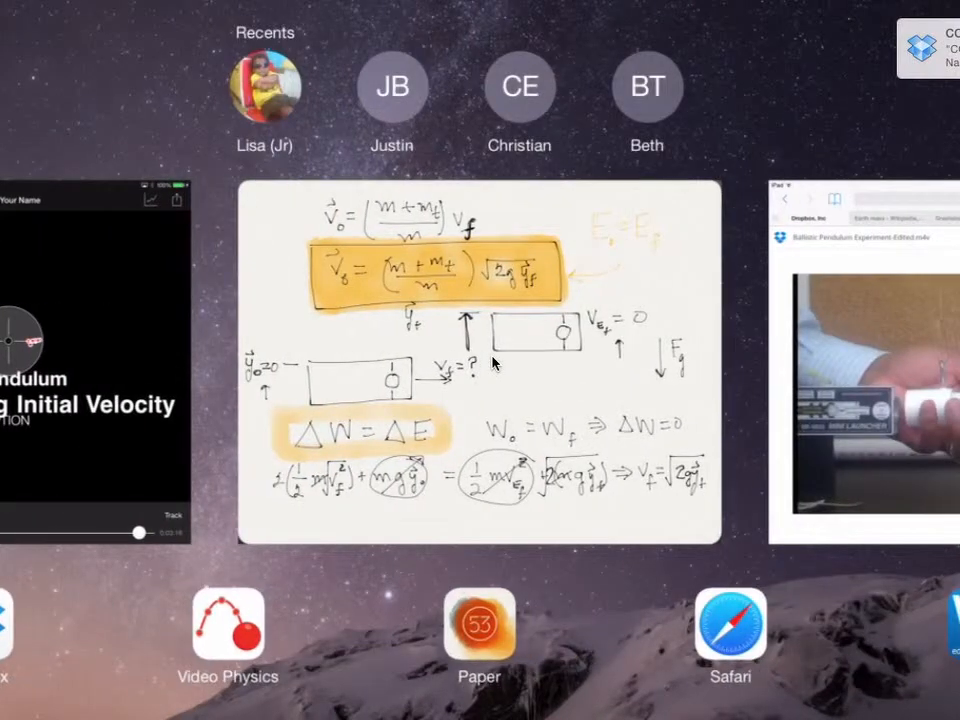
click(478, 624)
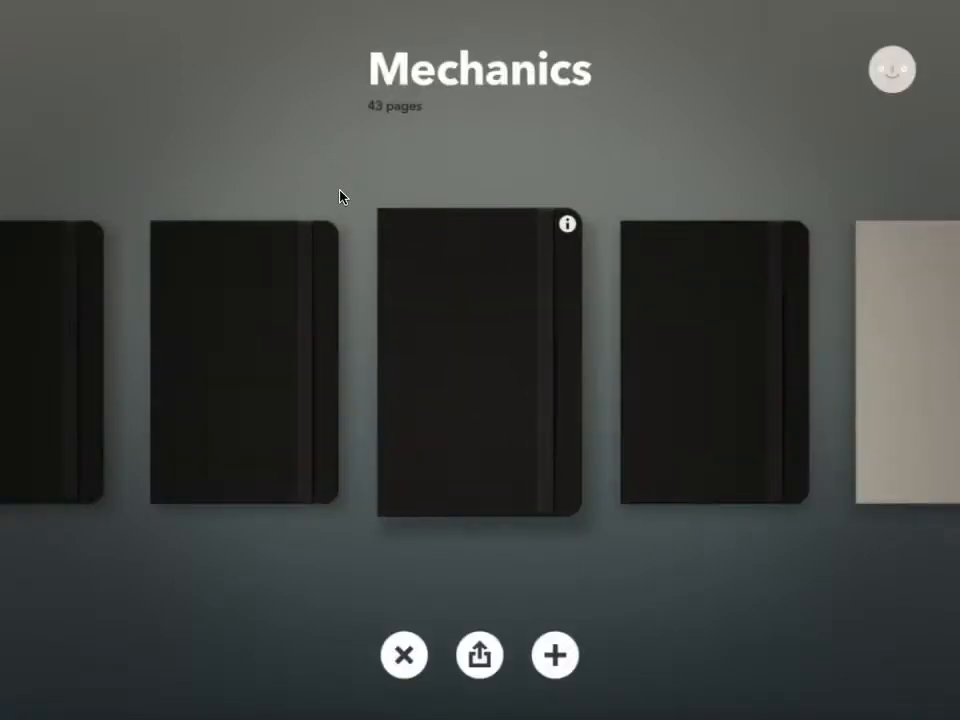
click(480, 360)
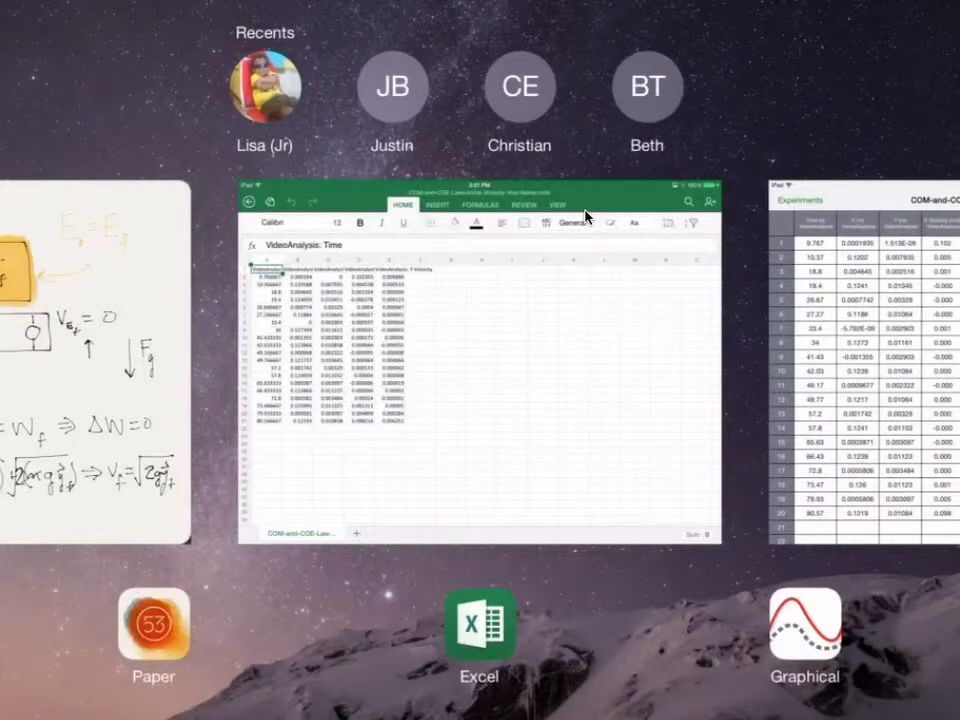
Return to the workbook and hide the Time and X columns, then select the X Velocity column.
click(480, 380)
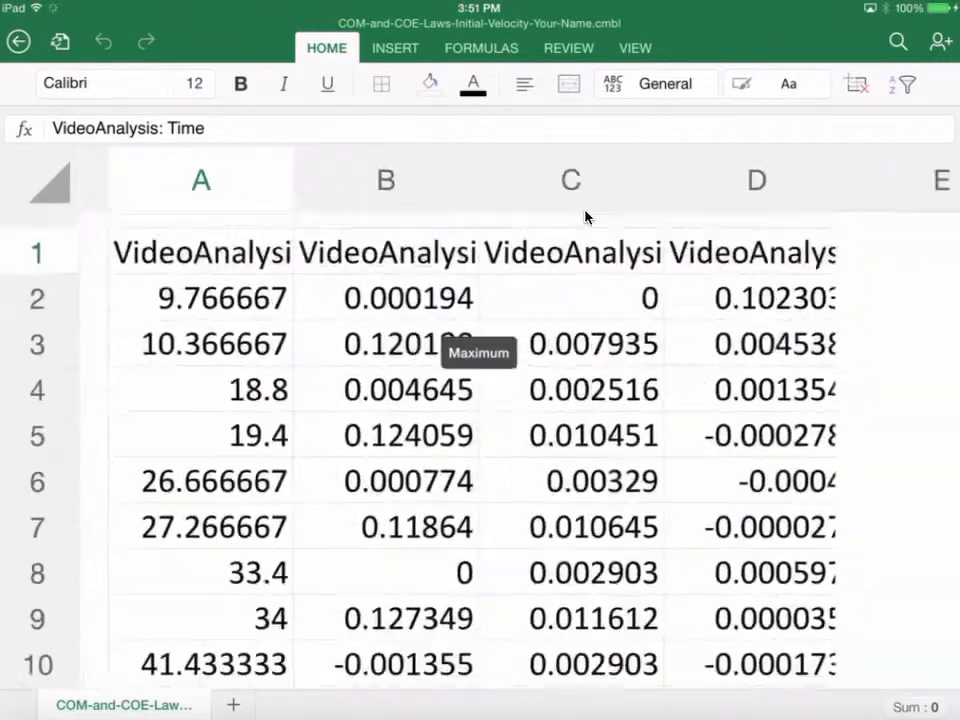
click(200, 180)
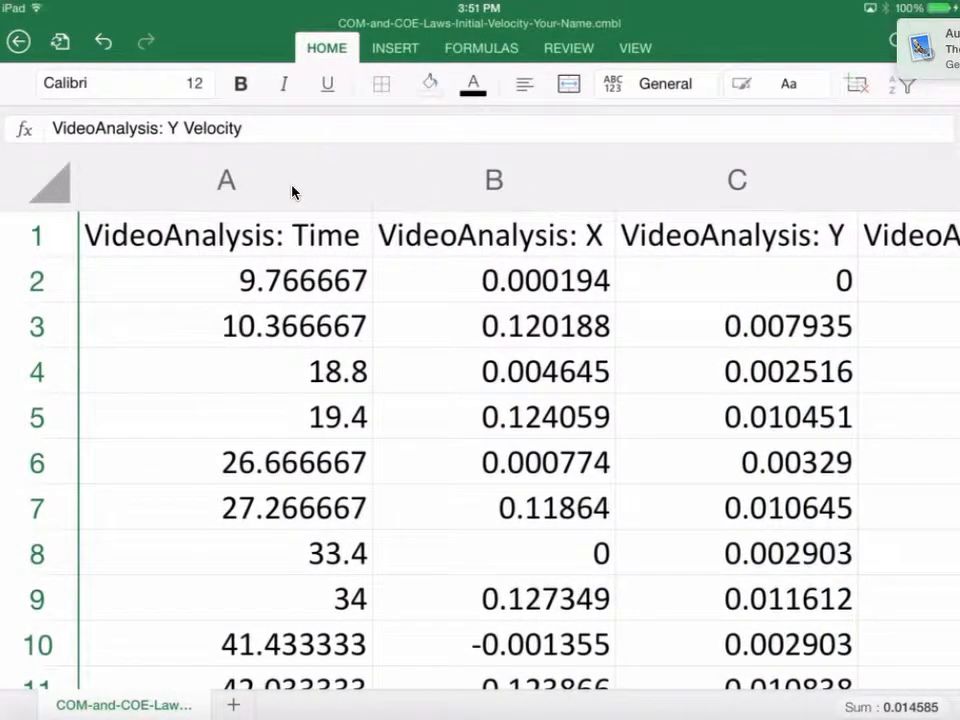
click(226, 180)
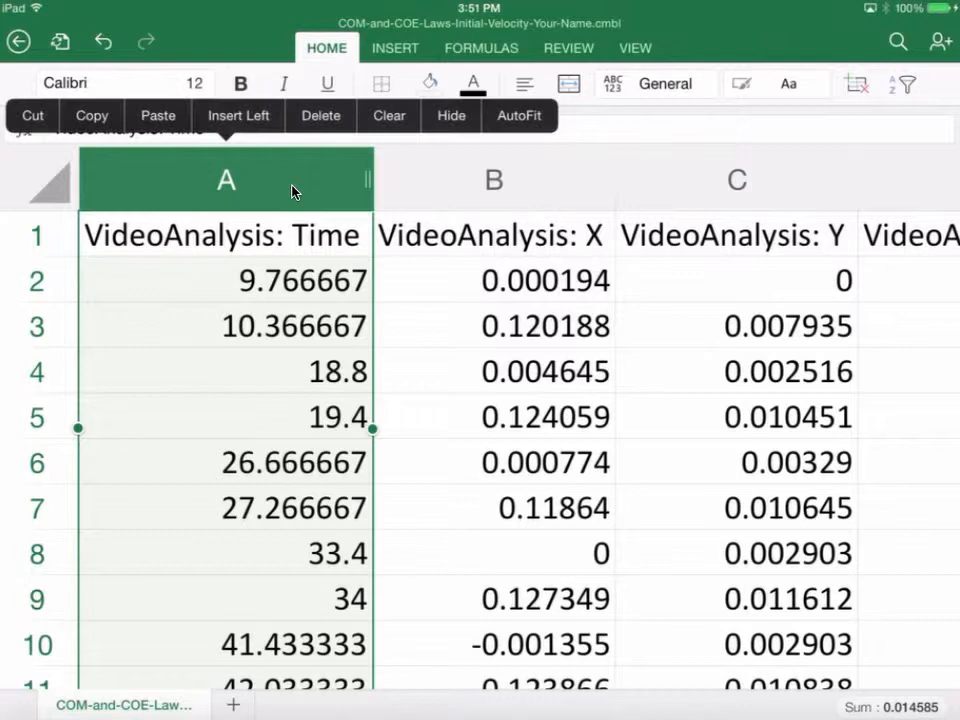
click(320, 114)
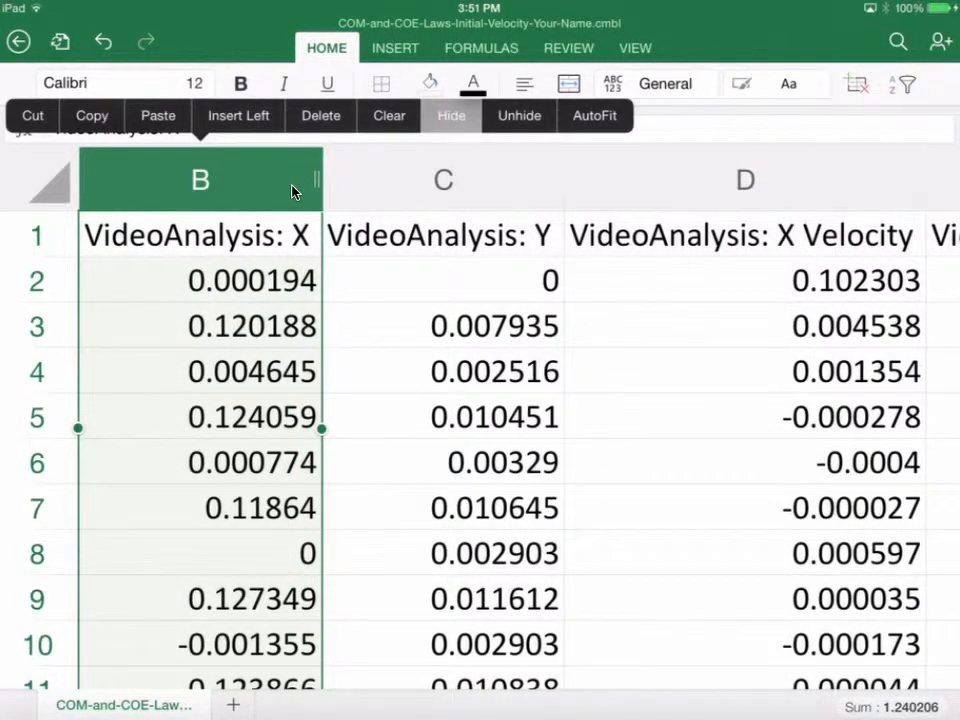
click(452, 114)
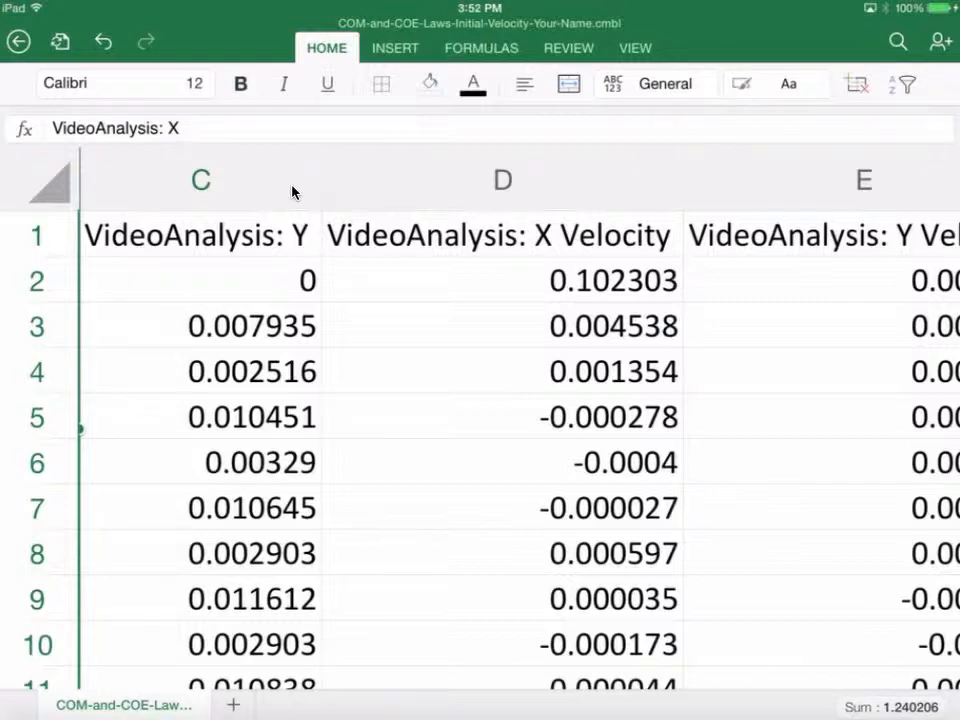
click(502, 180)
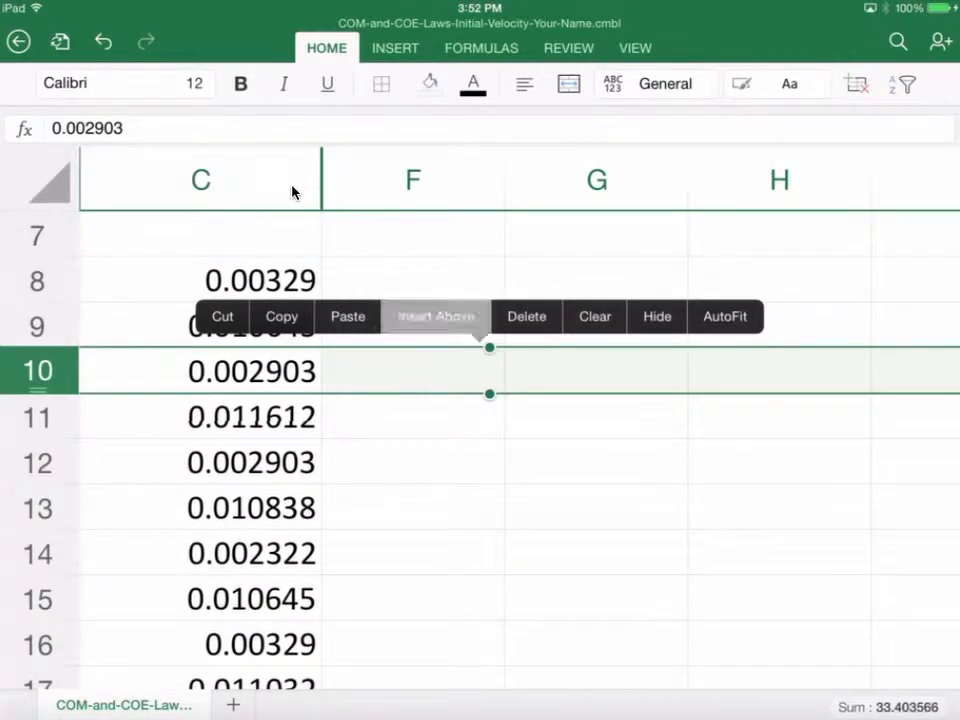
Insert blank rows above row 10 and further down so each pair of Y values is followed by a gap.
click(526, 316)
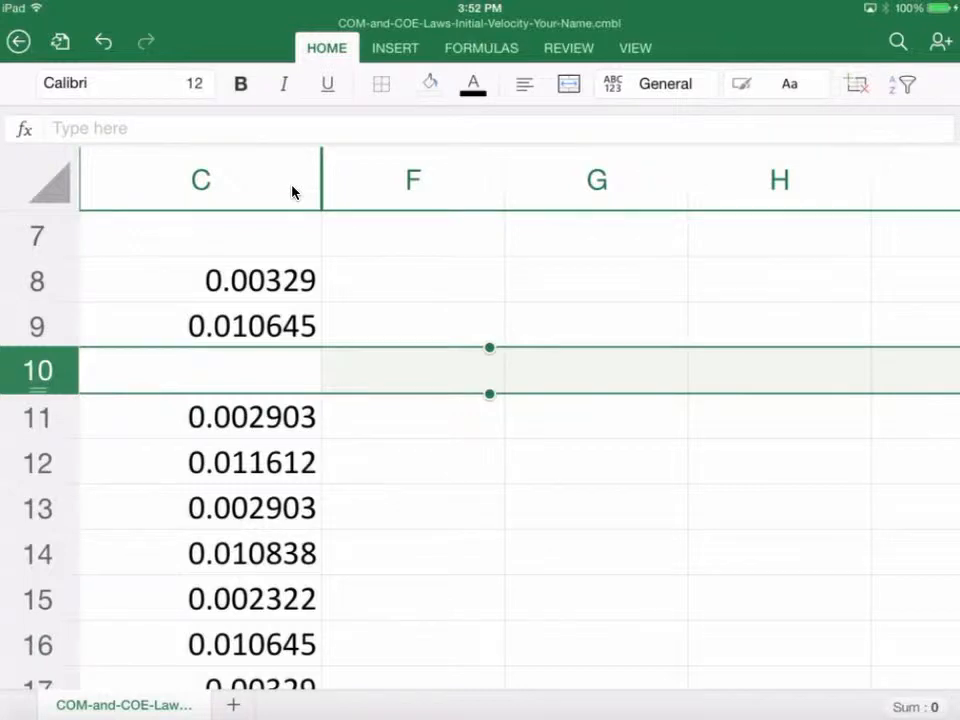
click(40, 508)
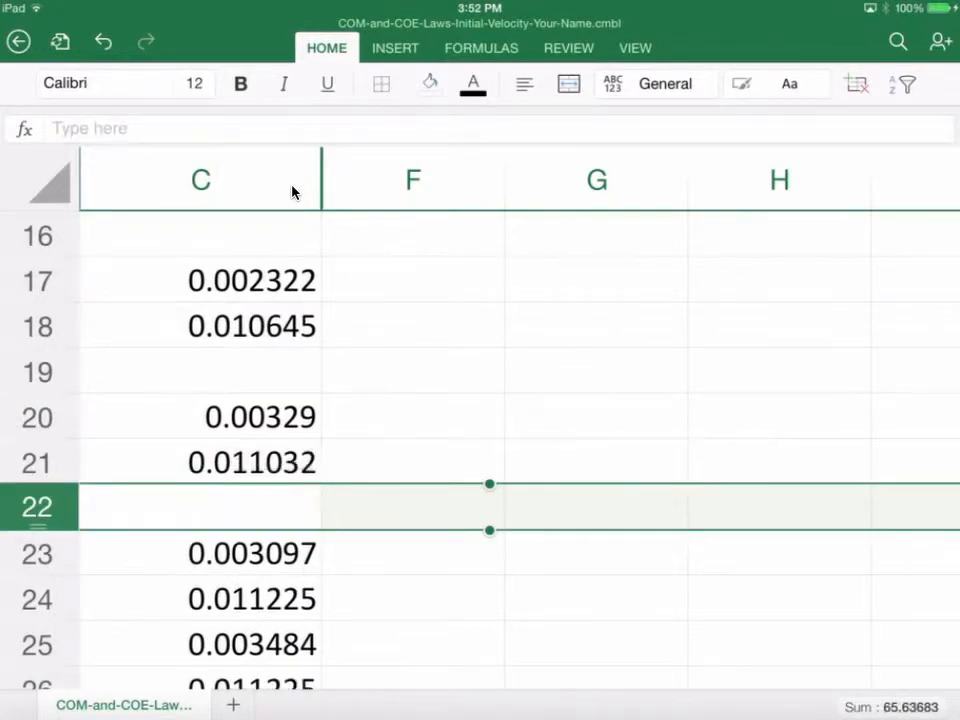
scroll(down, 3)
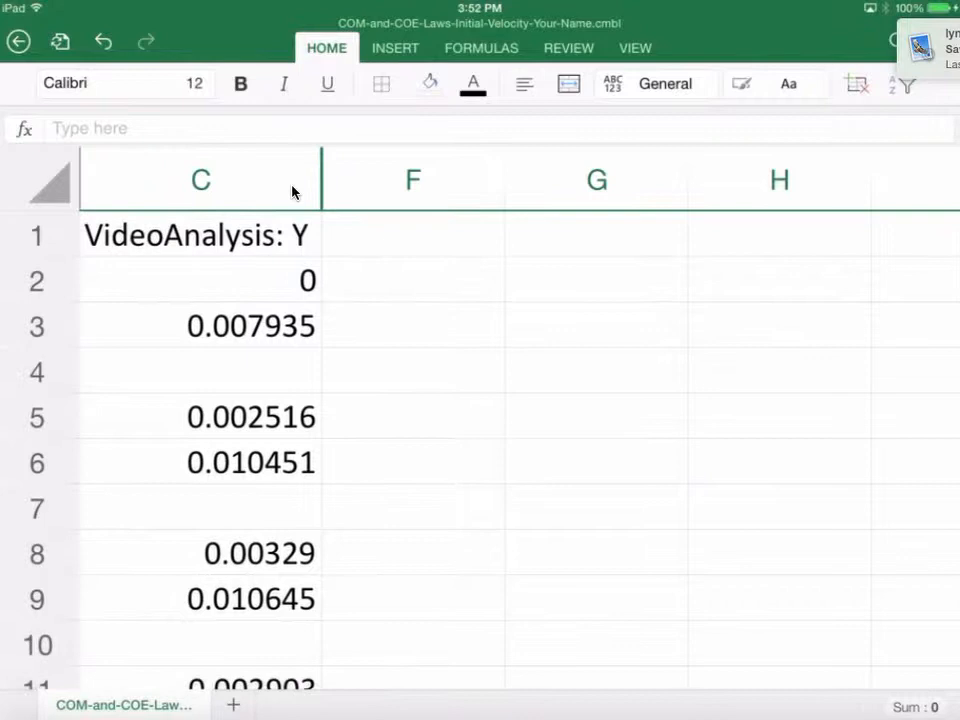
Enter the difference formula =C3-C2 in C4 and highlight the result orange.
click(200, 370)
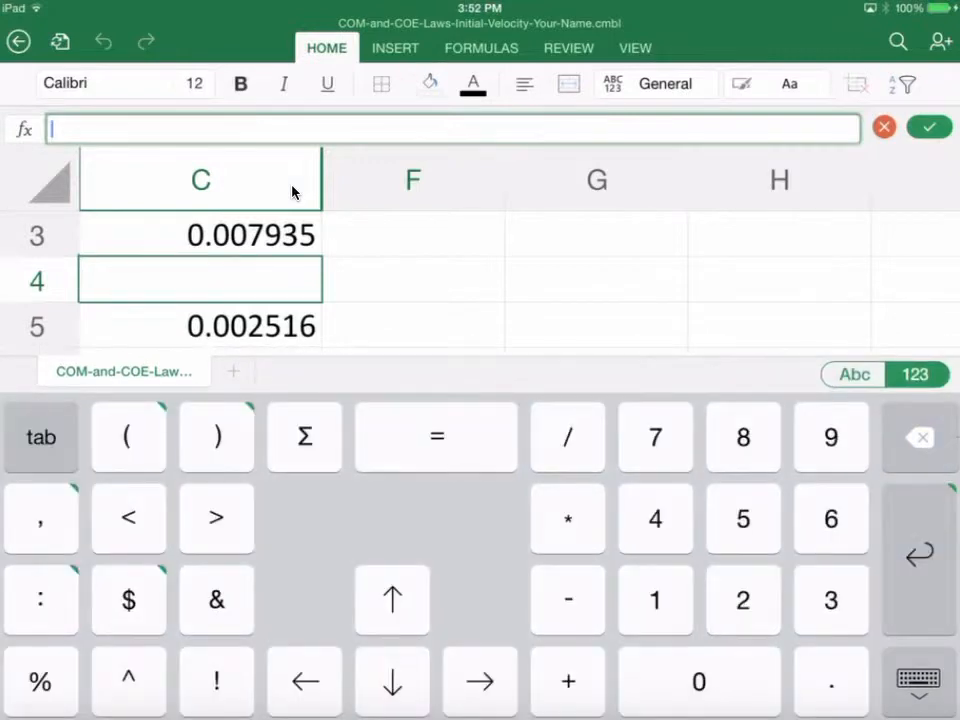
text(=C3-C2)
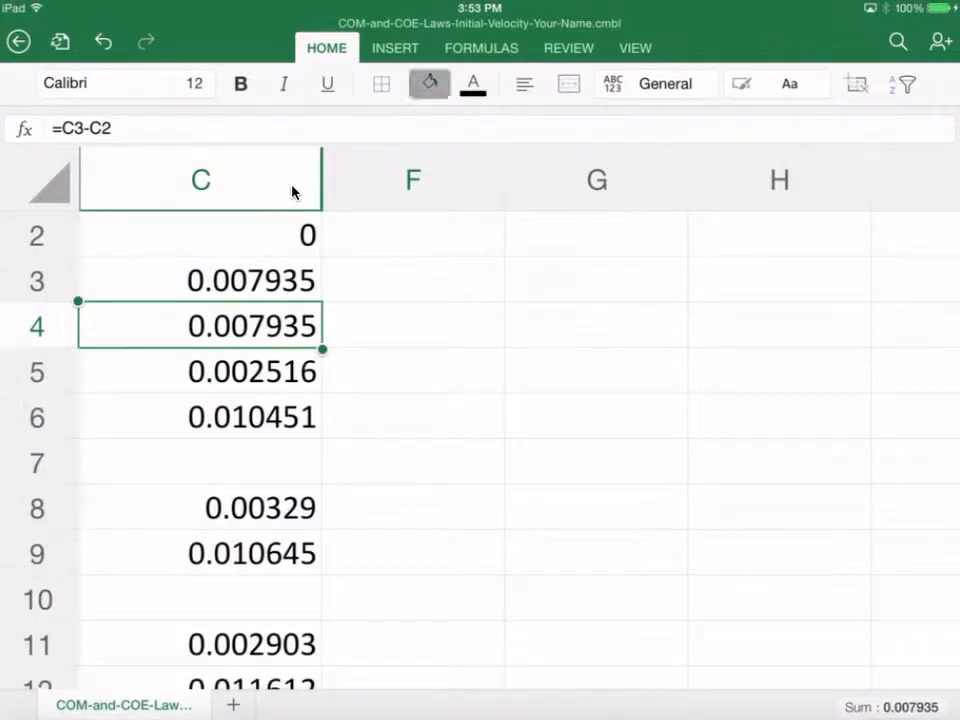
click(428, 84)
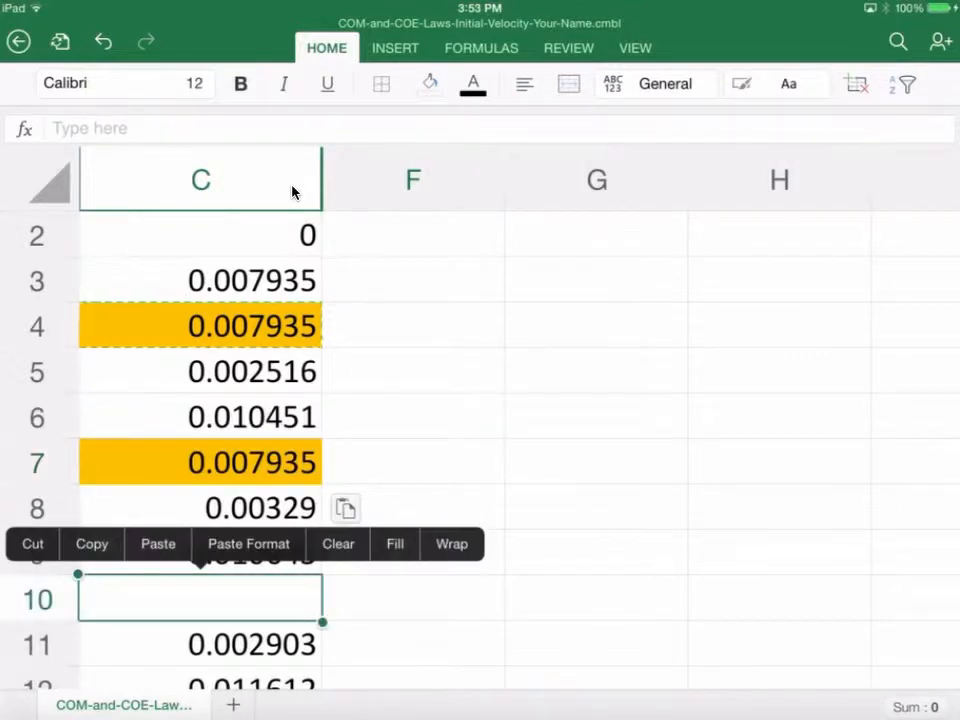
scroll(down, 3)
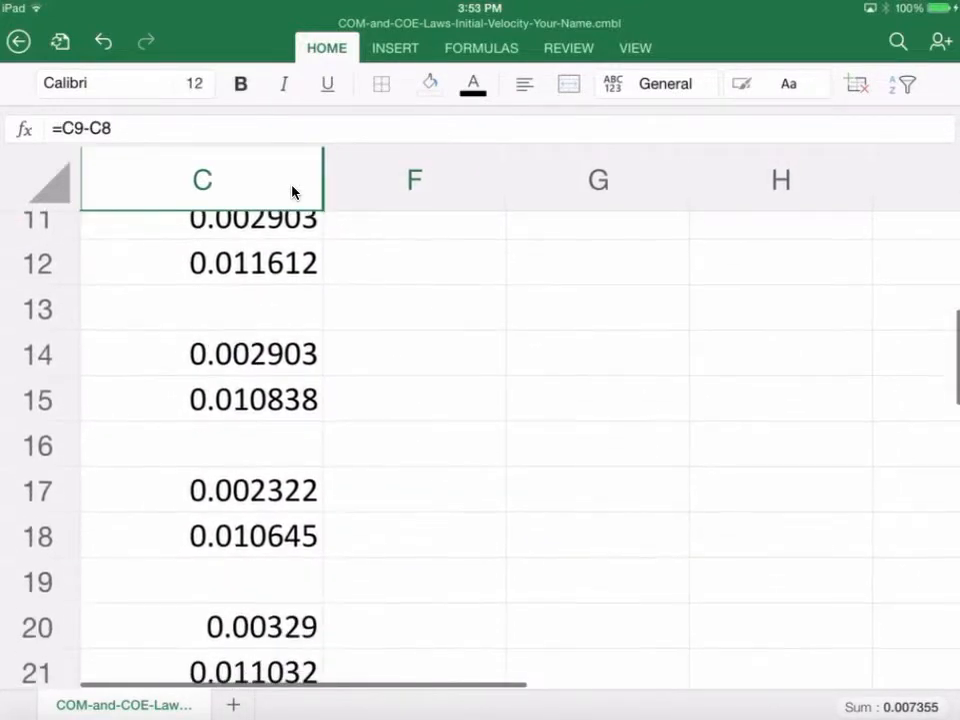
Paste the highlighted difference formula into the blank rows 13, 22 and onward down column C.
click(200, 280)
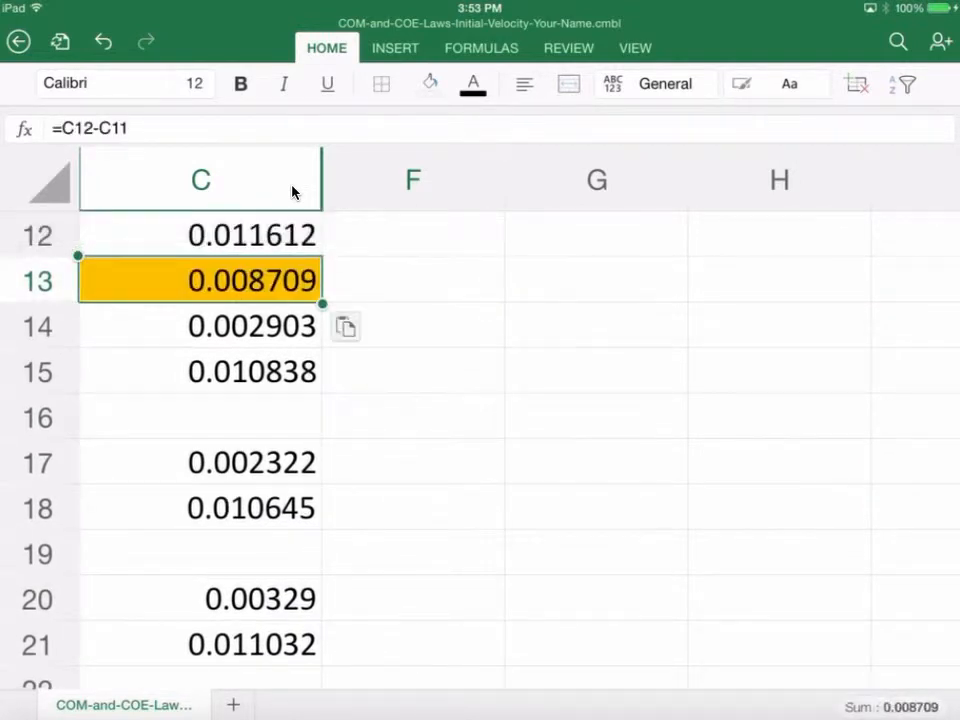
click(200, 418)
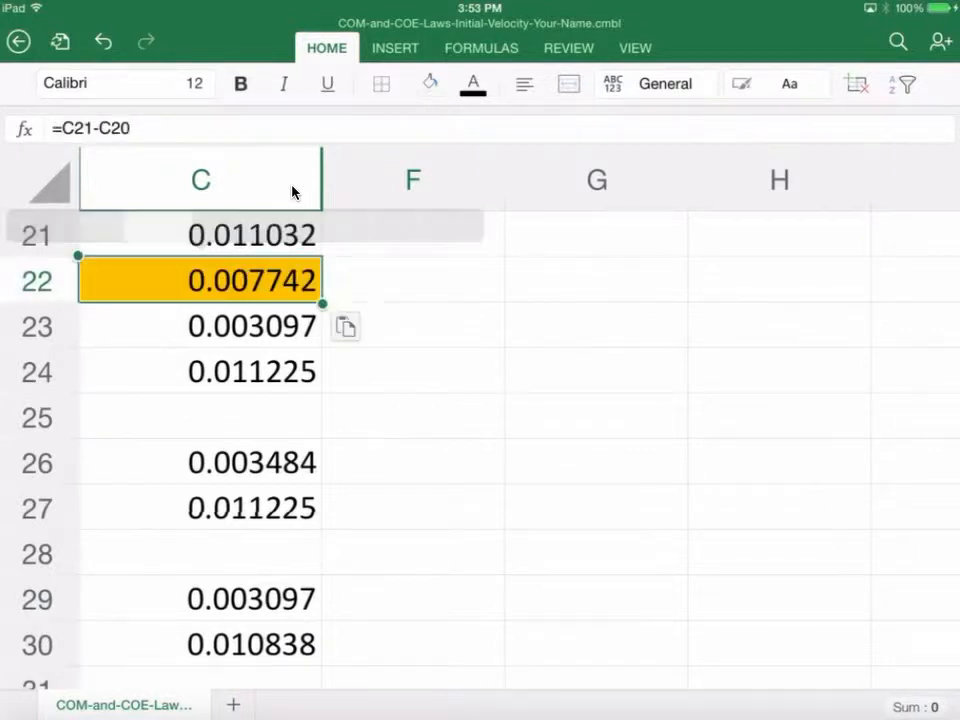
click(200, 418)
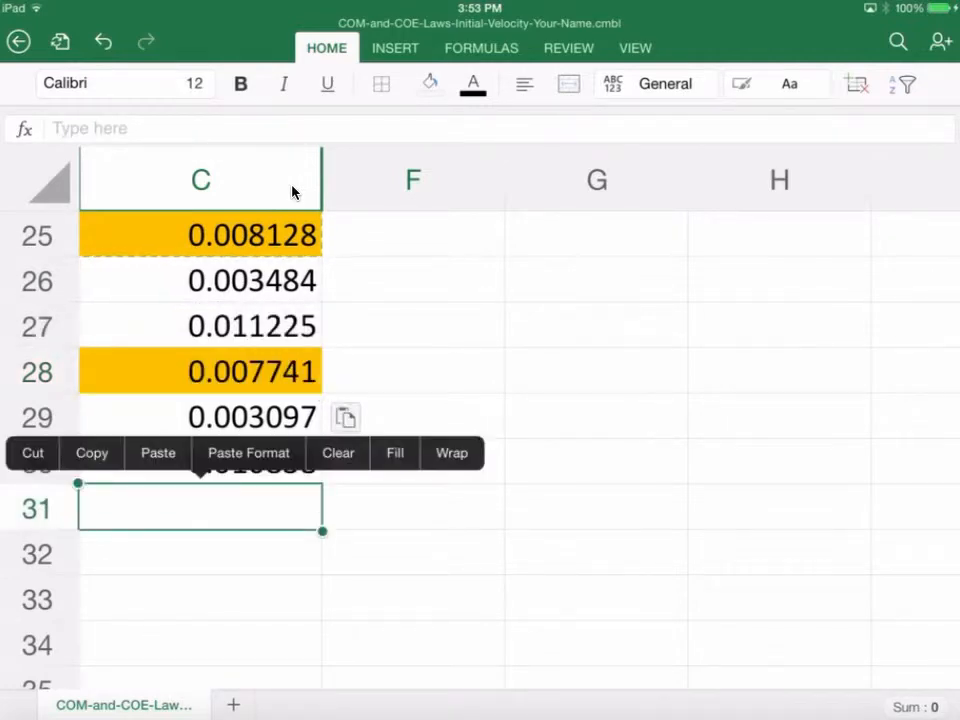
scroll(down, 3)
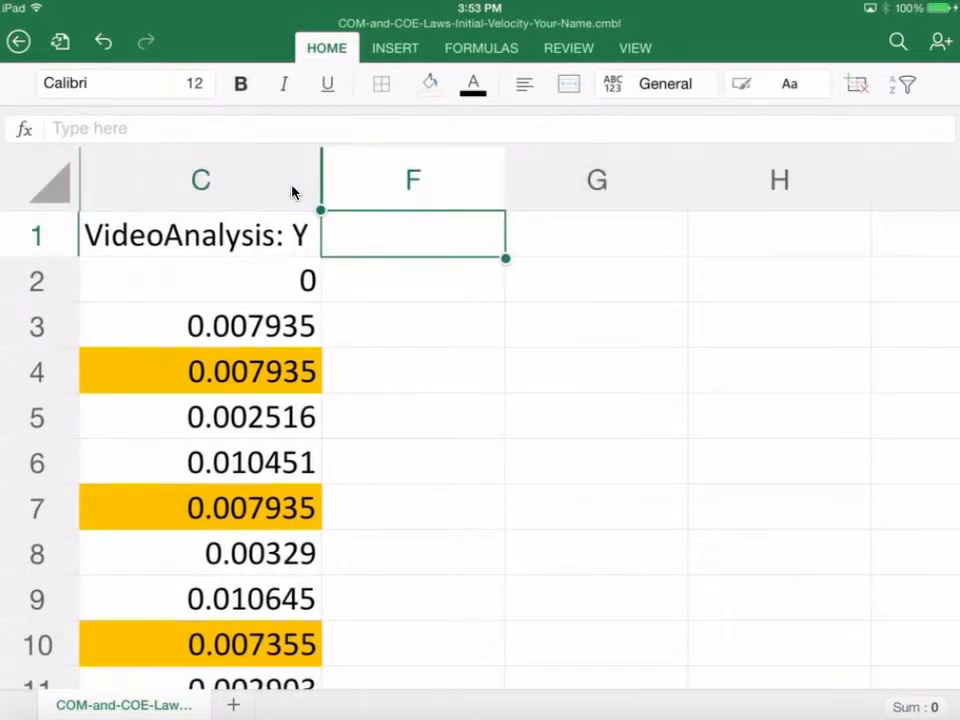
Enter the F1 heading 'Average displacement in the Y direction this will be in meters', fixing its first word.
click(412, 234)
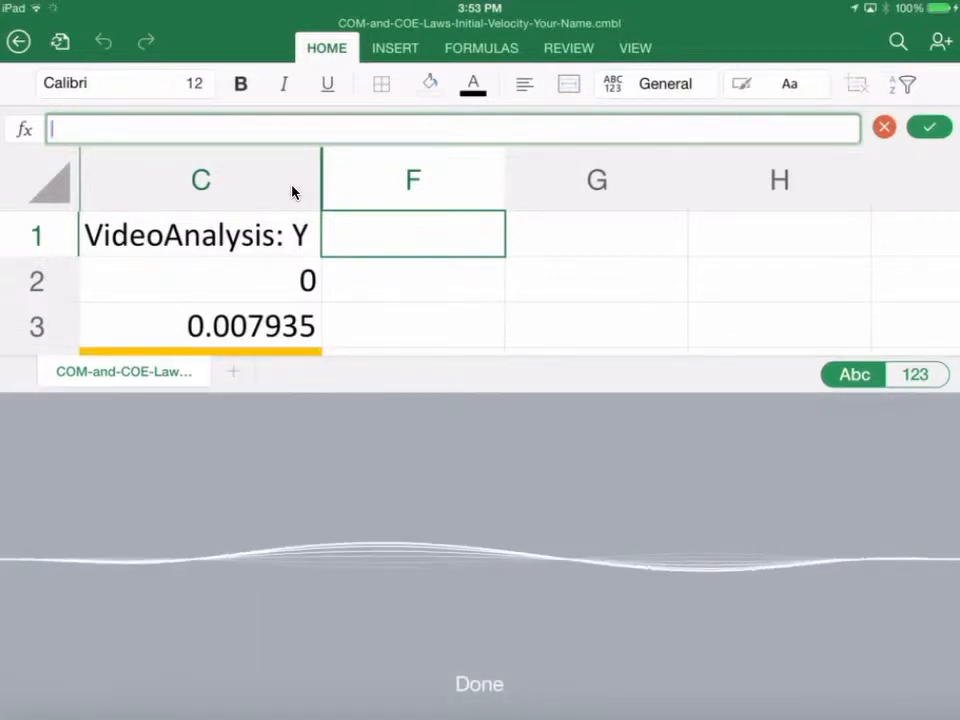
text(Average displacement in the Y)
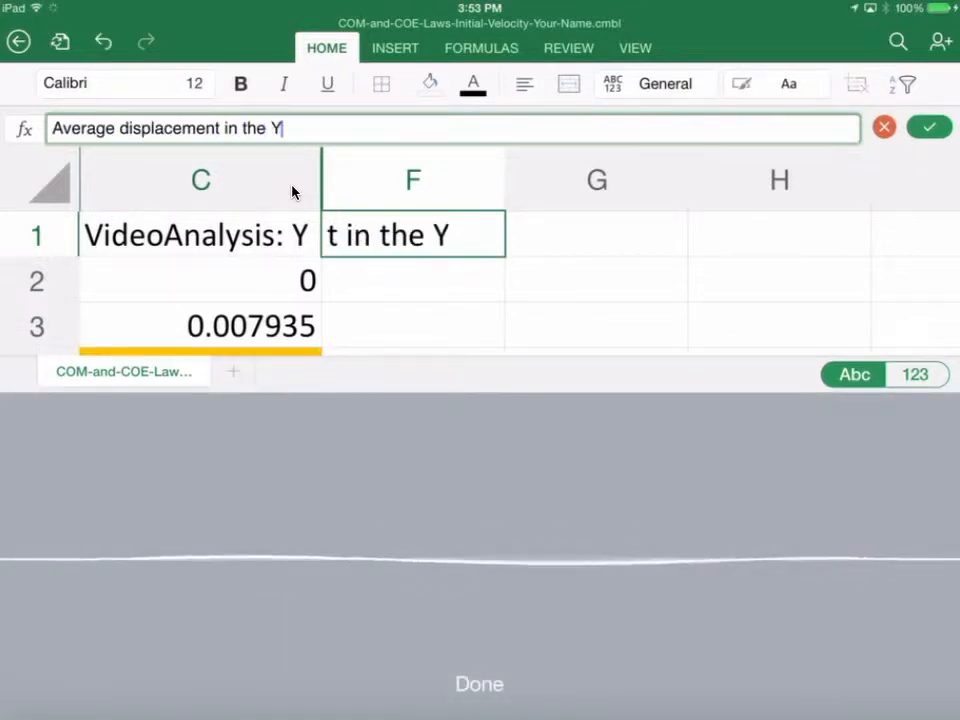
text(wind direction)
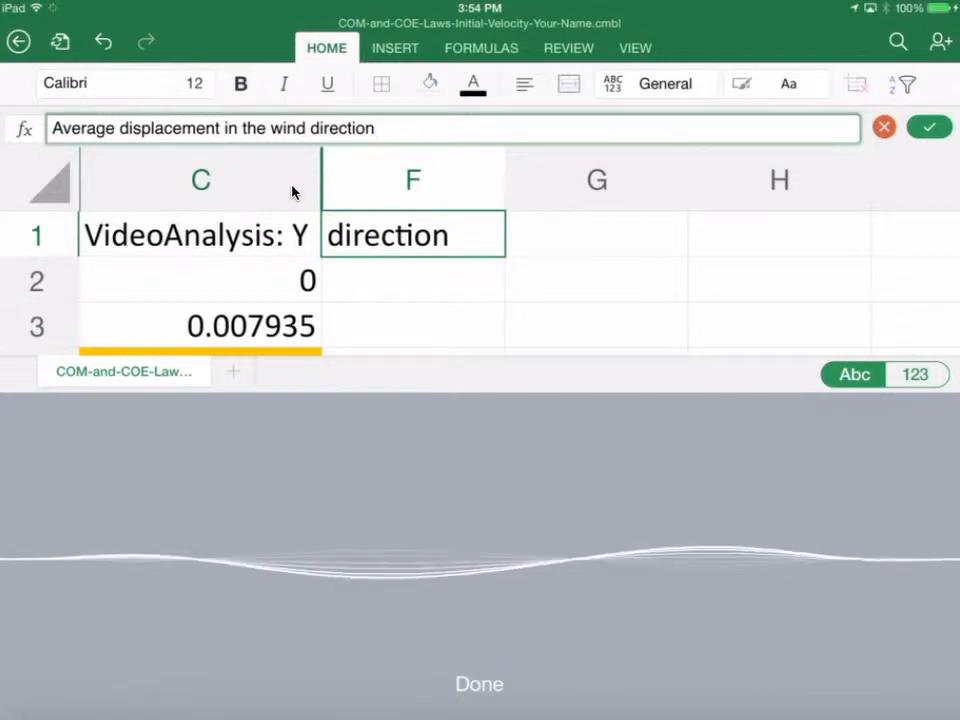
text(this will be in meters)
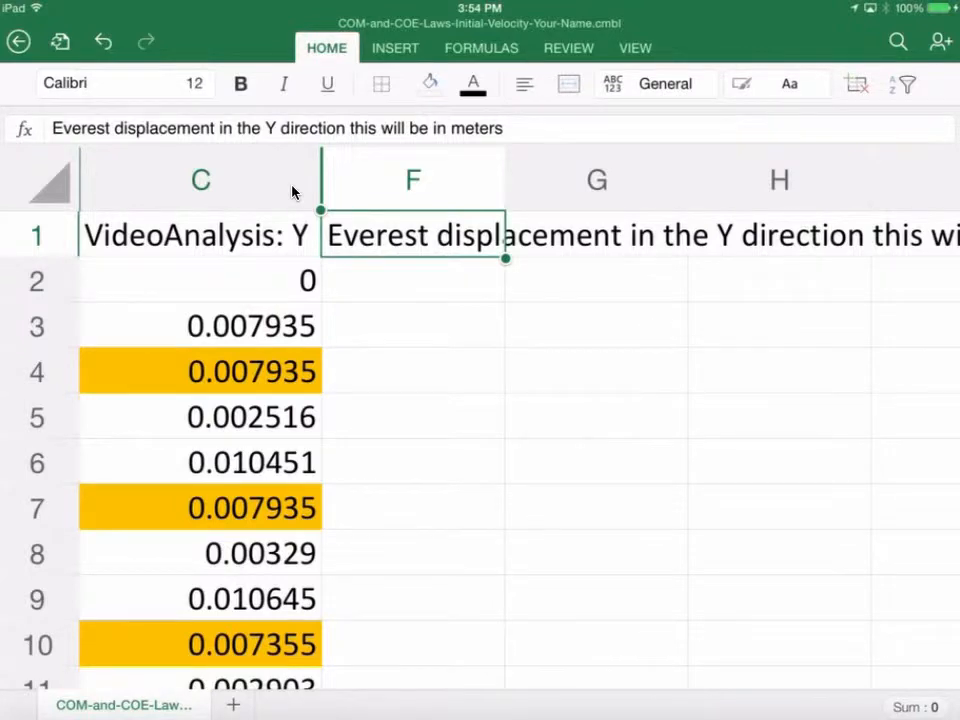
click(412, 236)
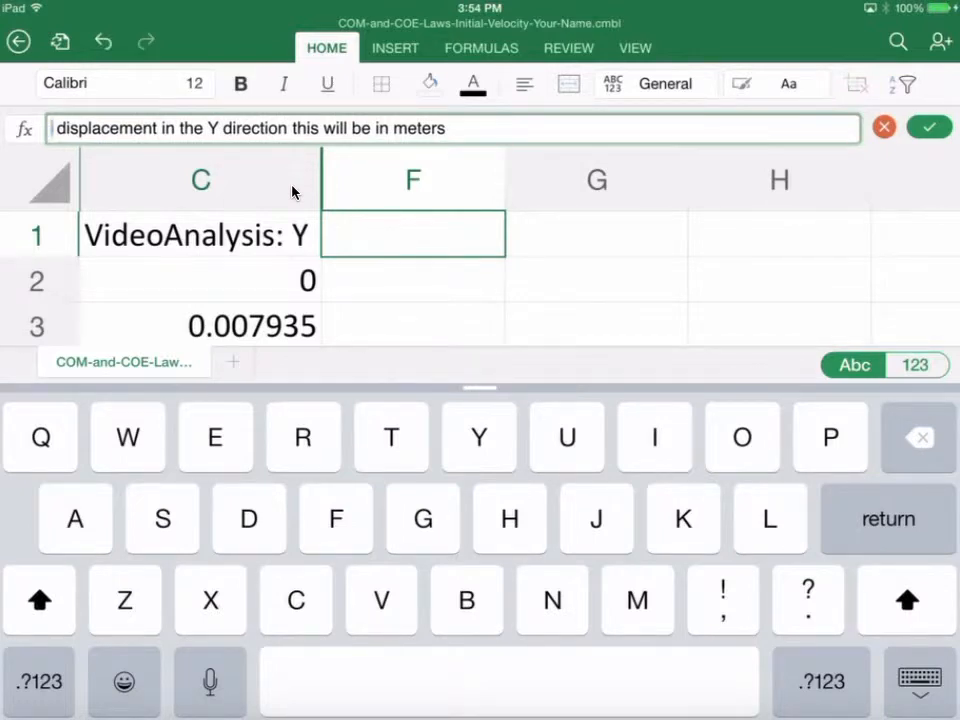
text(Aver)
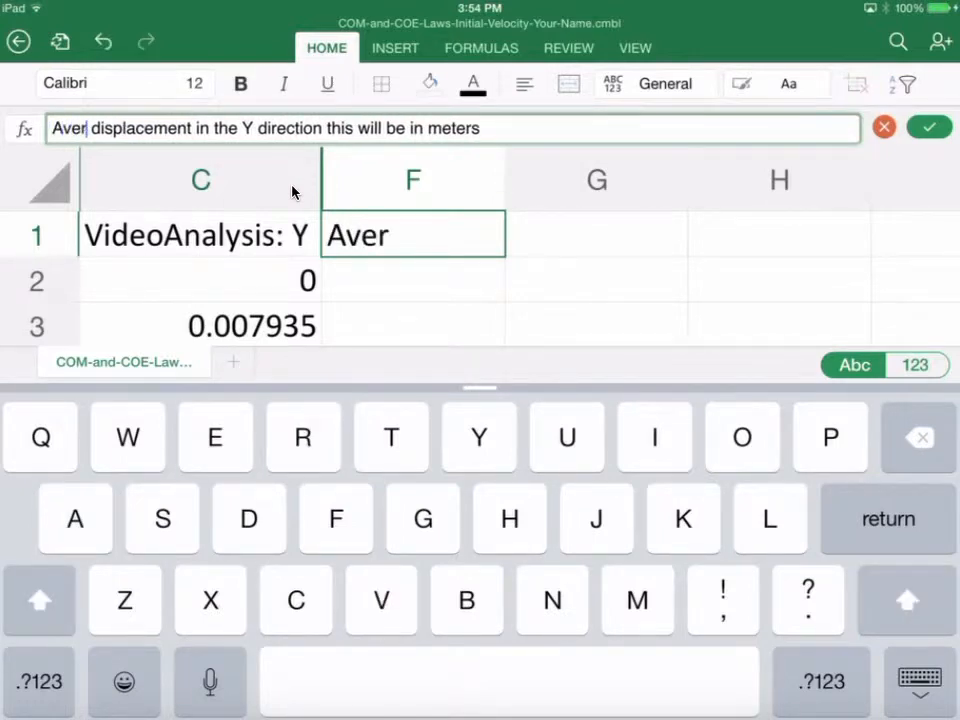
text(ge)
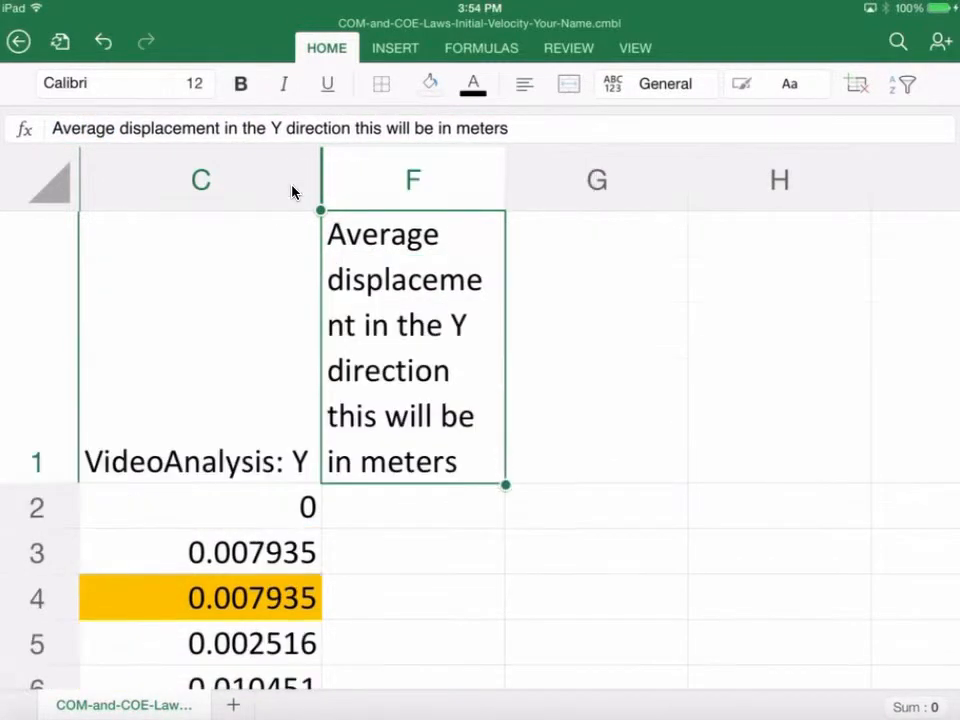
Wrap and centre the F1 heading text within its widened column.
click(524, 84)
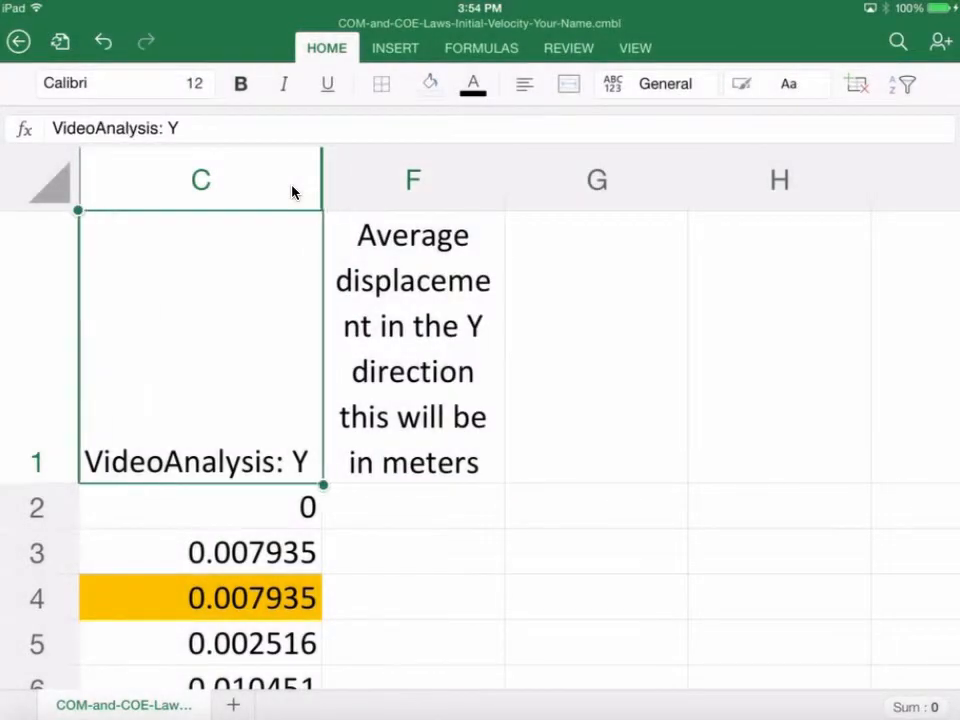
click(524, 84)
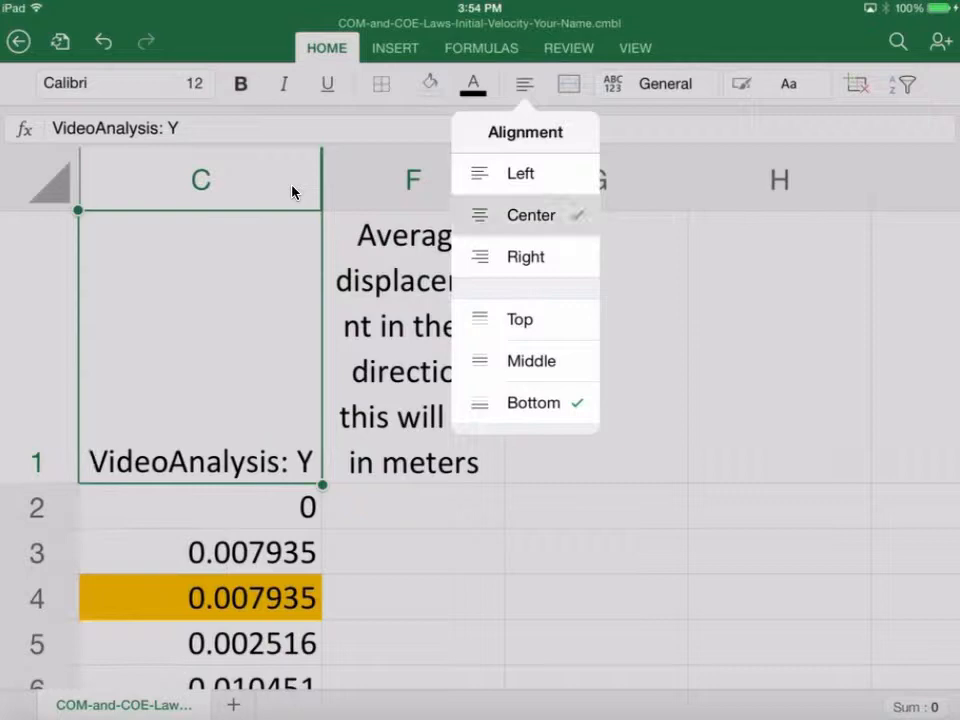
click(532, 360)
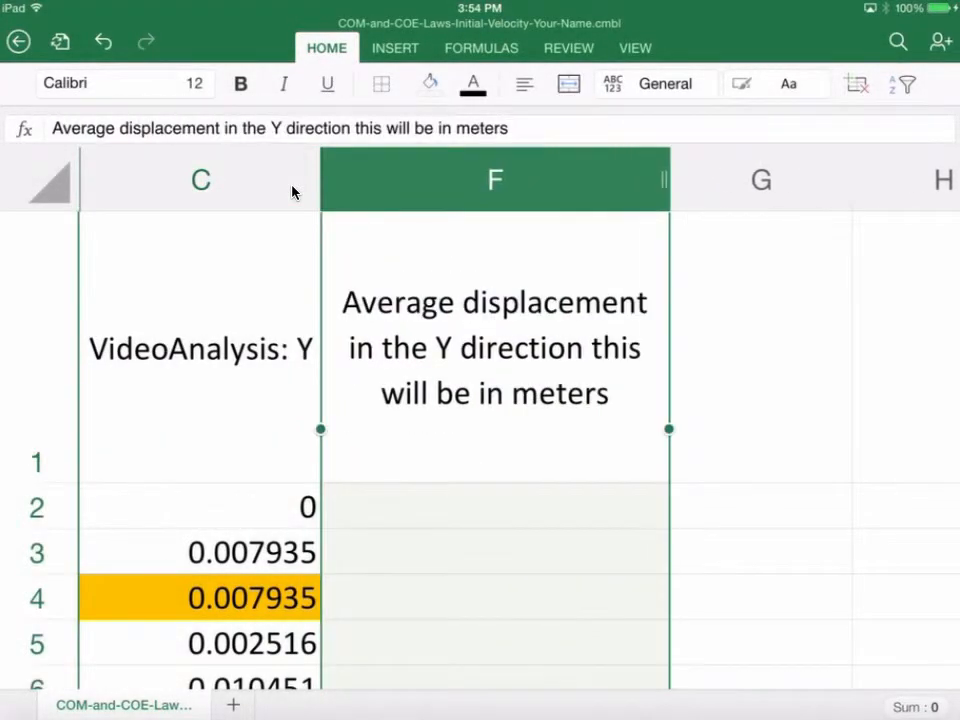
scroll(down, 3)
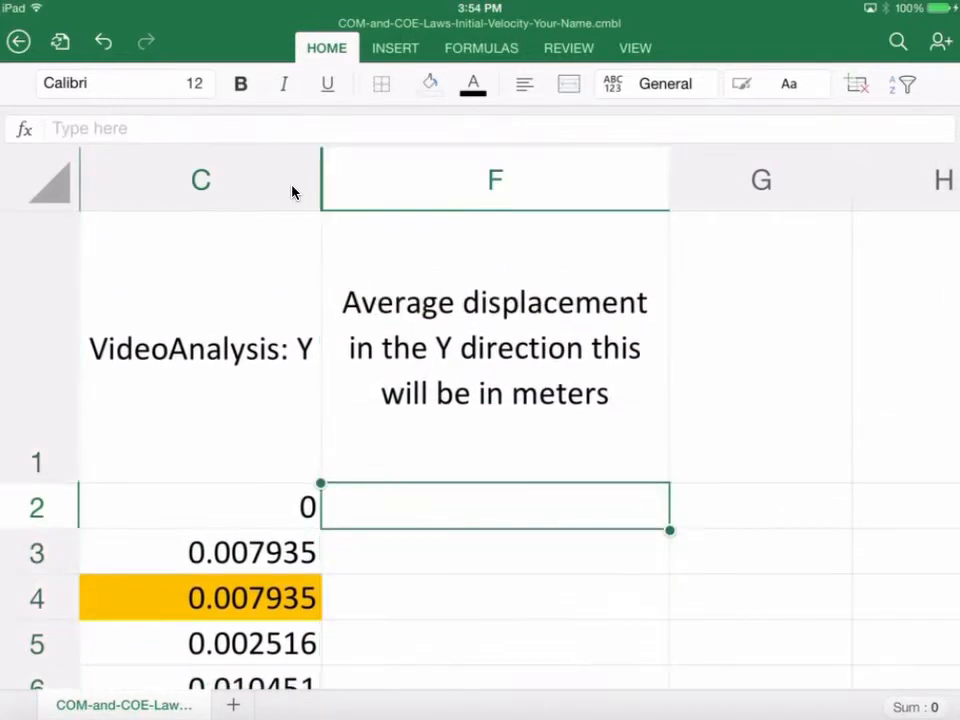
Begin an =AVERAGE( formula in F2 and add the highlighted cells C4, C7, C10 and C13.
click(494, 504)
text(=)
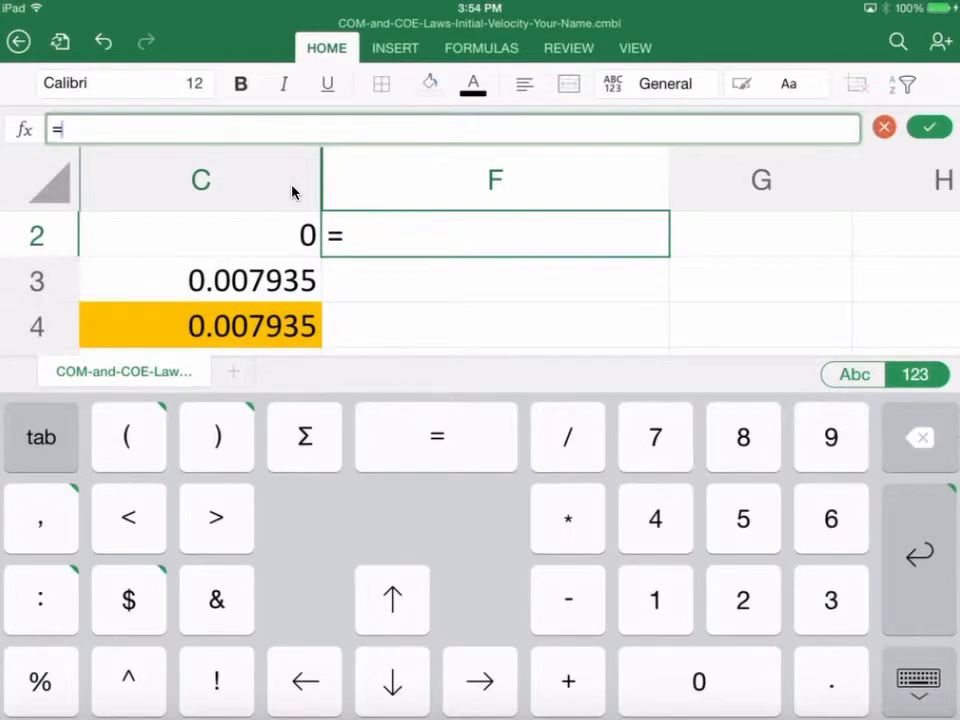
text(av)
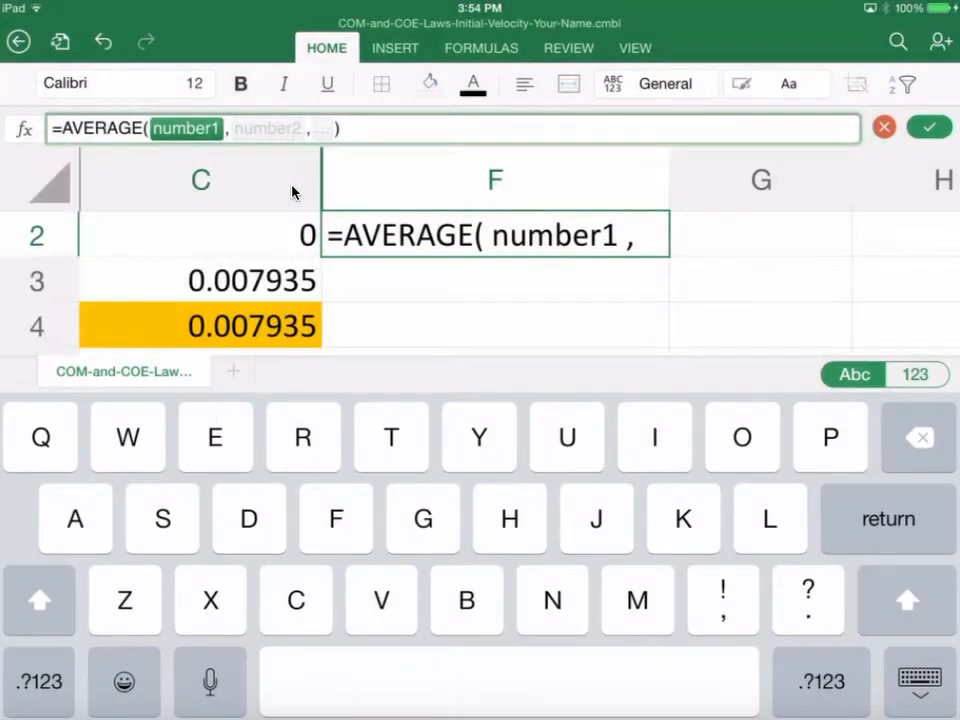
click(200, 324)
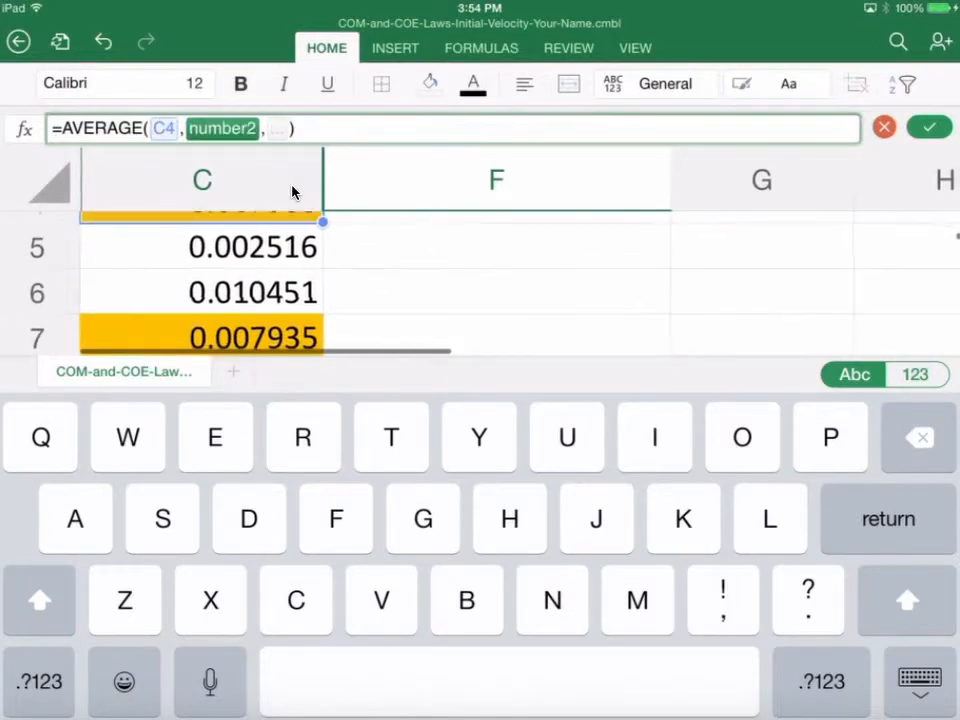
click(200, 336)
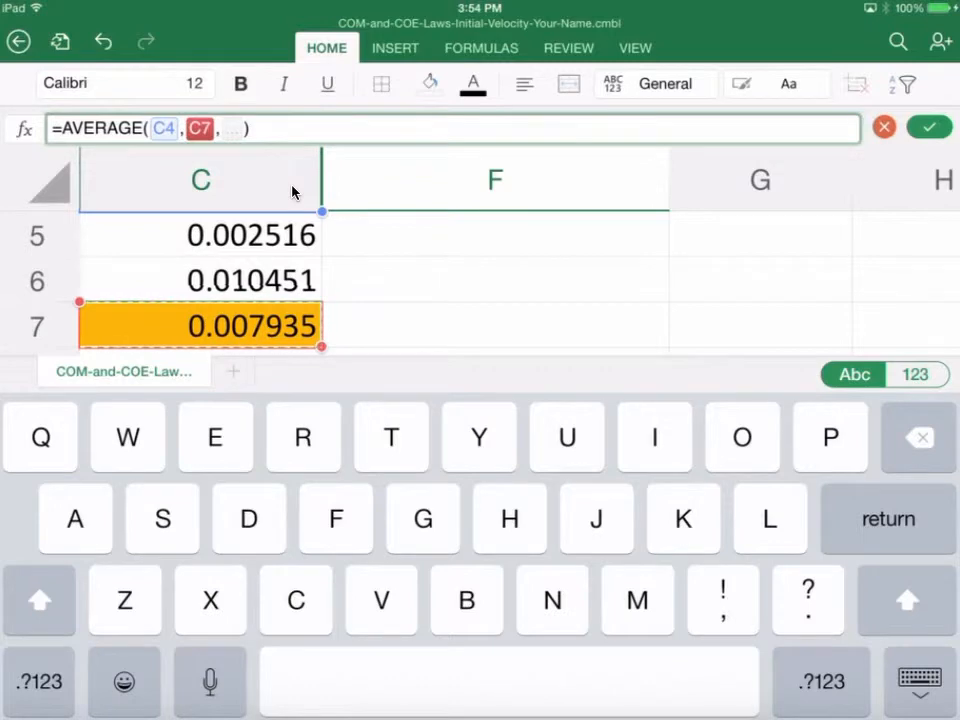
scroll(down, 3)
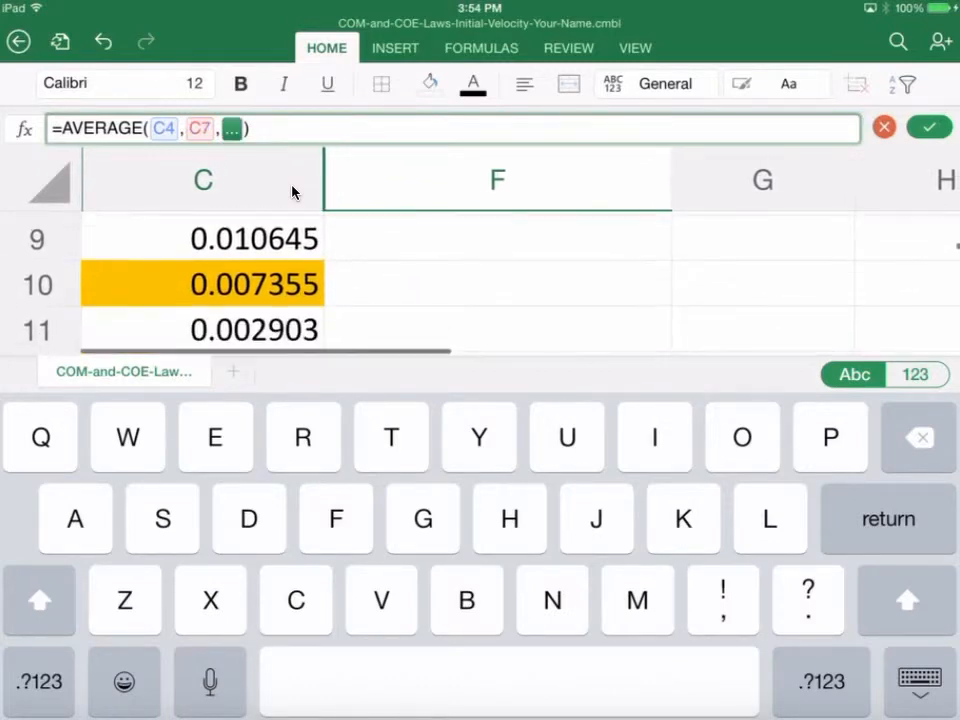
click(200, 280)
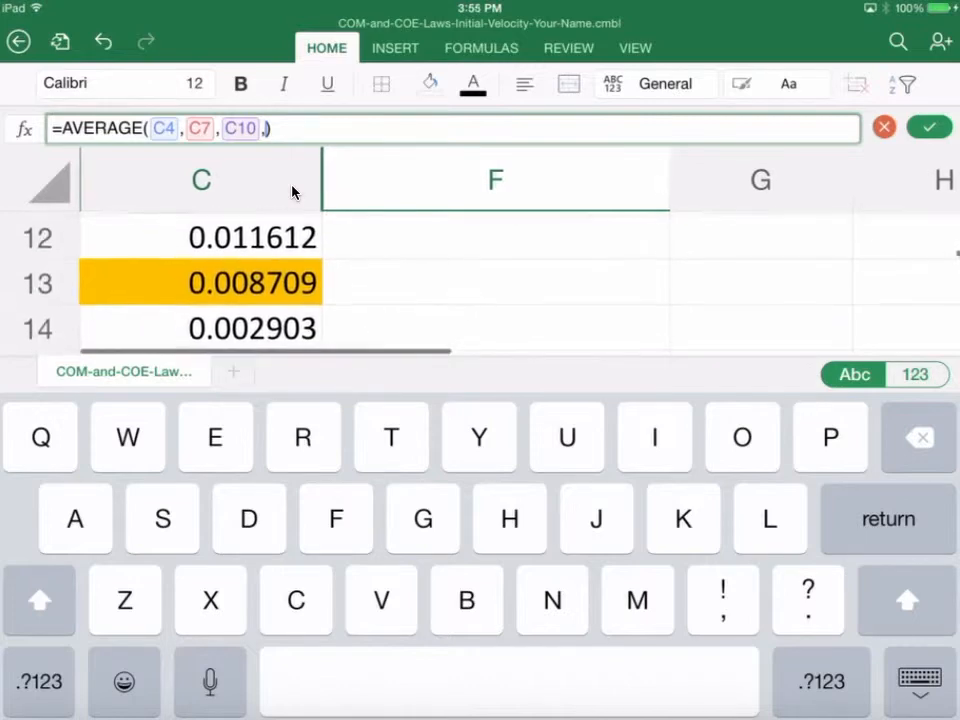
click(200, 280)
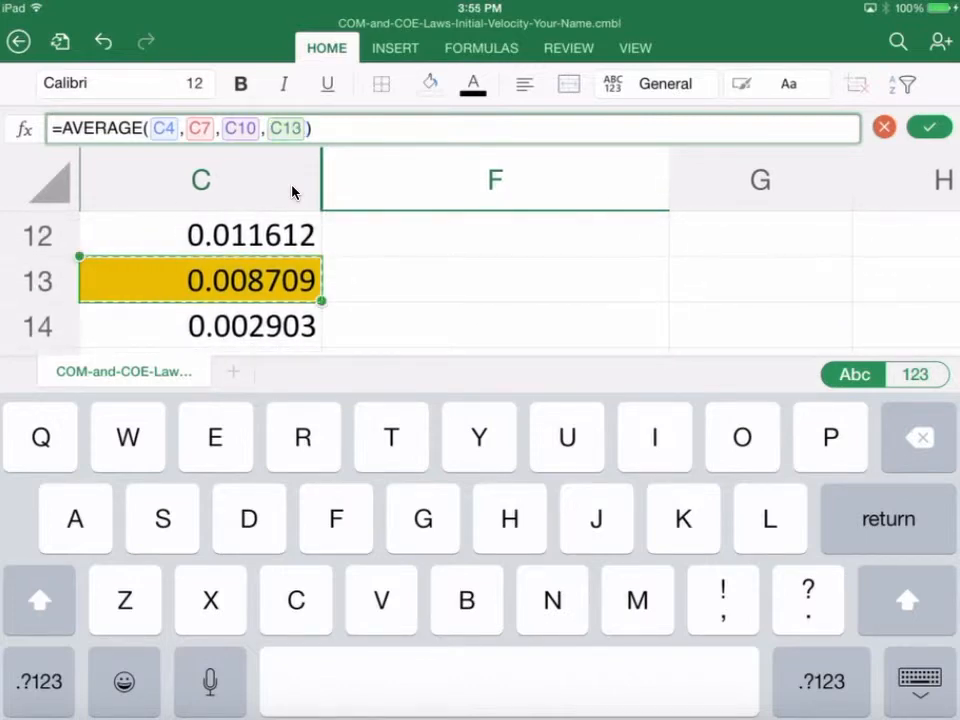
Add C16, C19, C22 through C31 and confirm the formula, giving an average of 0.0079544.
scroll(down, 3)
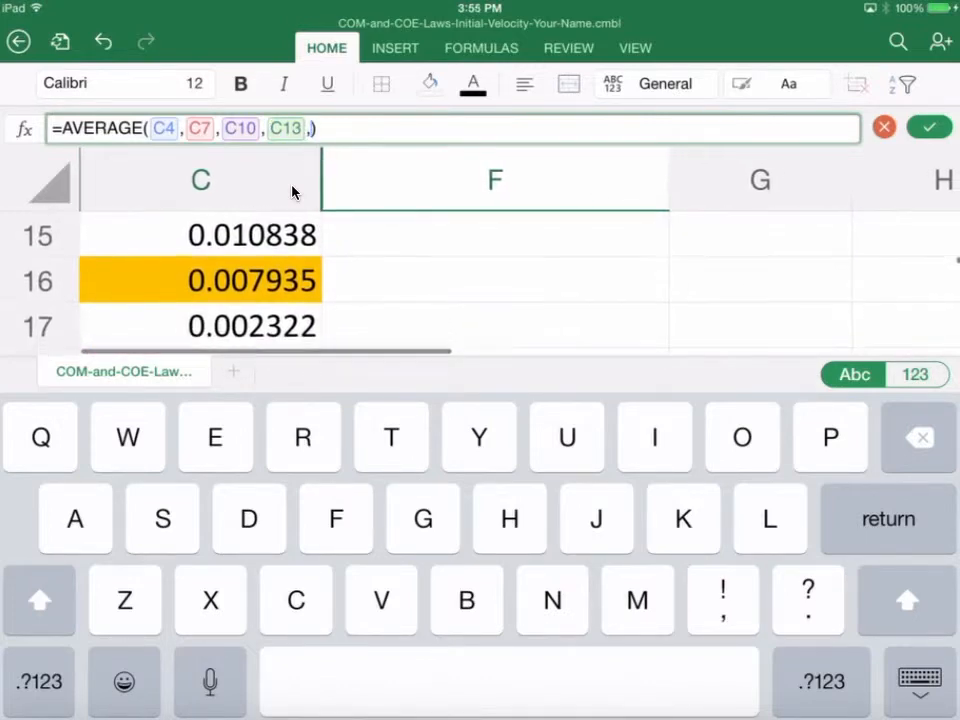
click(200, 280)
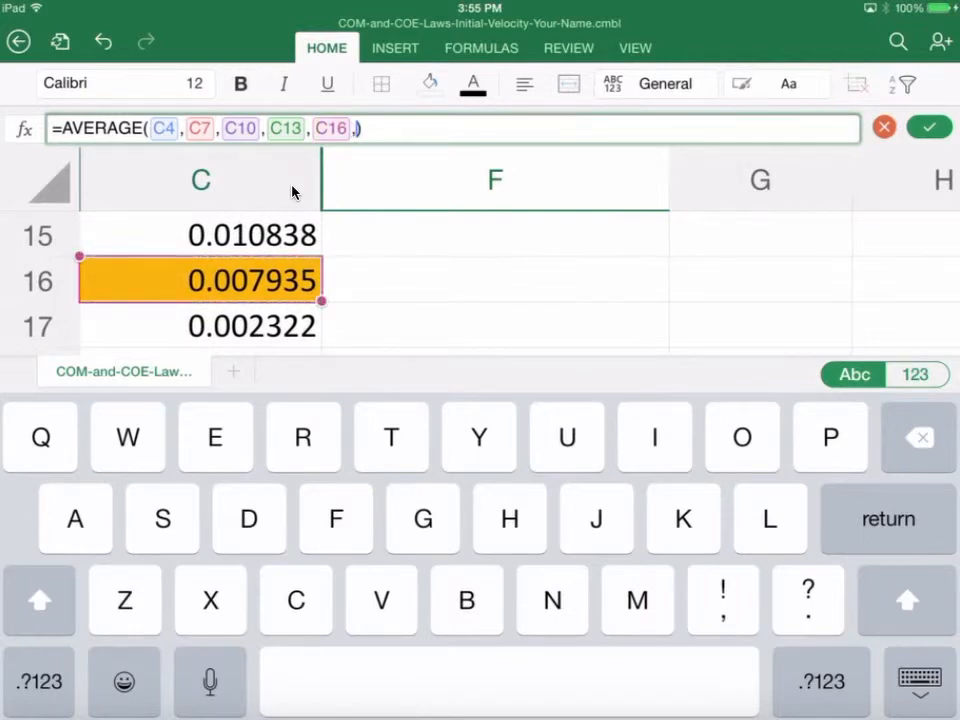
scroll(down, 3)
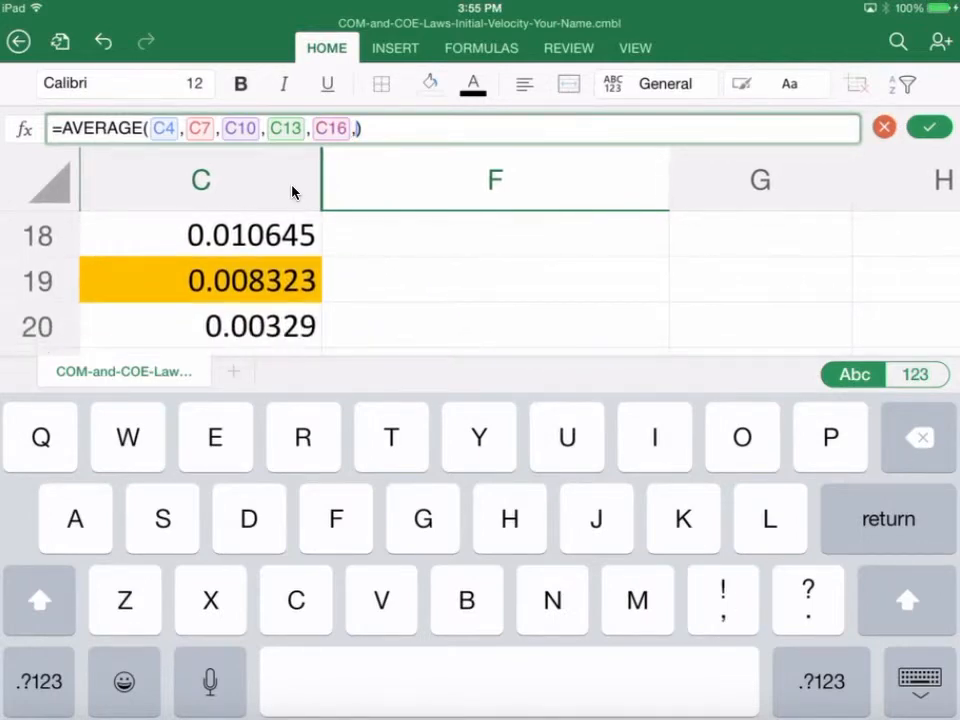
click(204, 228)
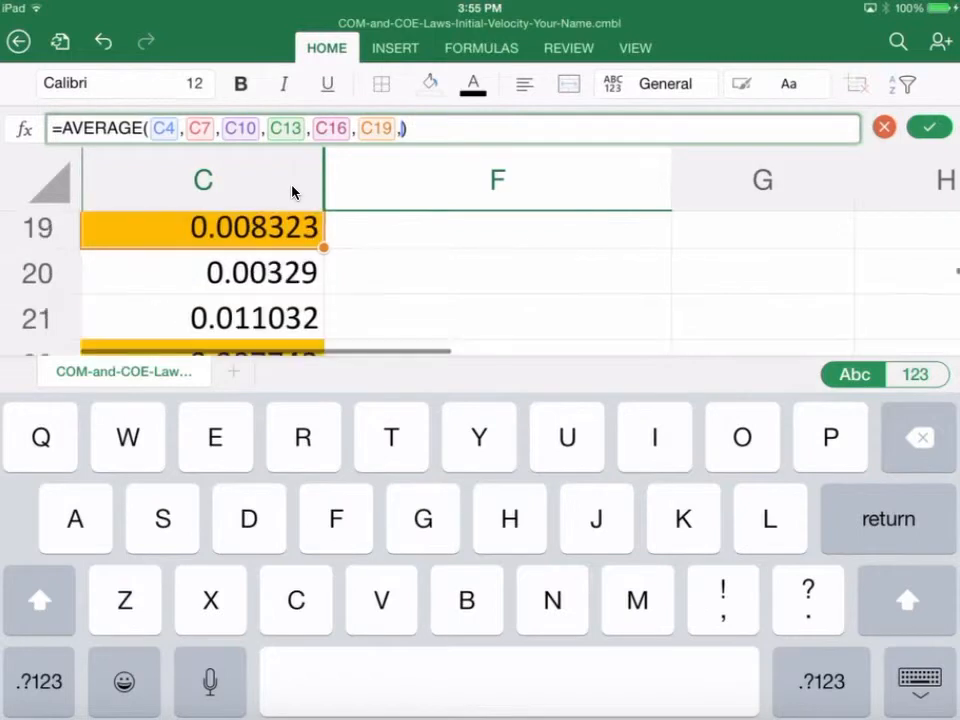
click(200, 324)
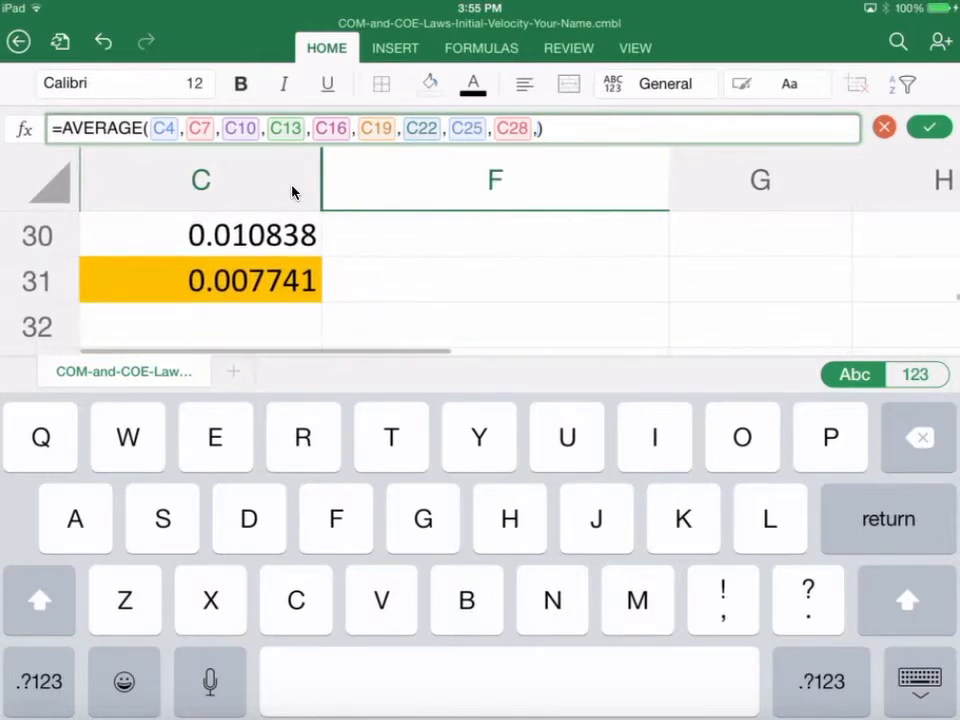
click(200, 280)
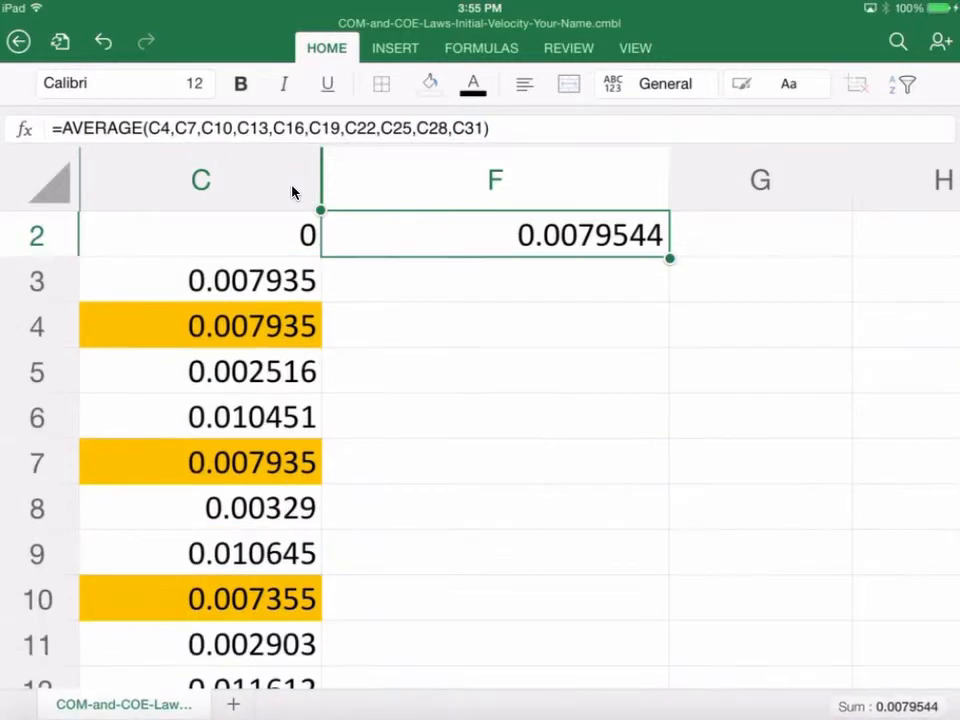
scroll(down, 3)
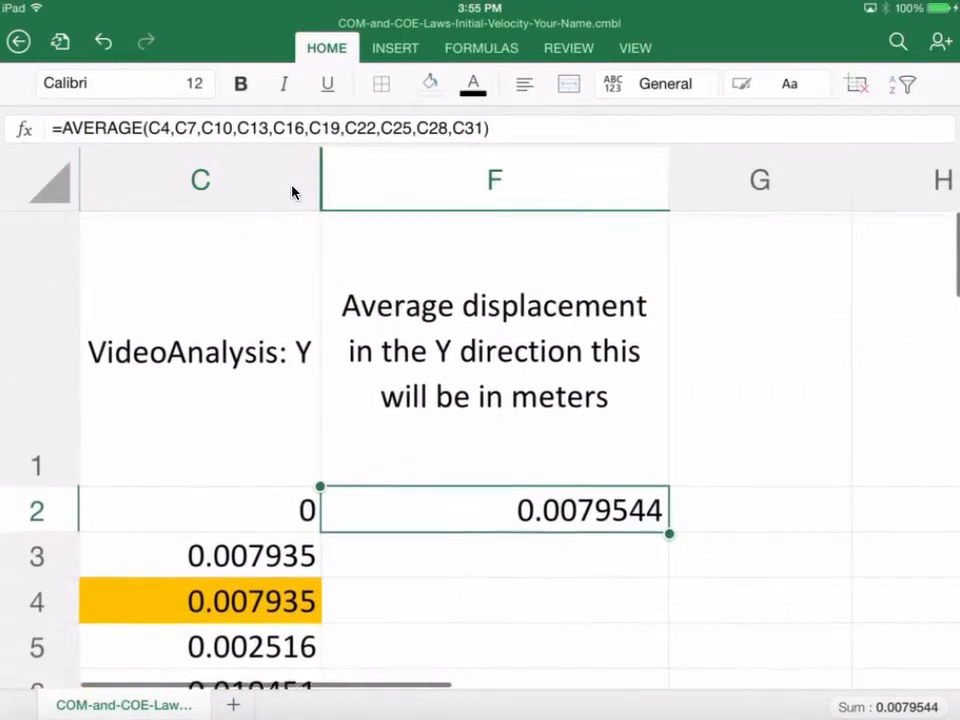